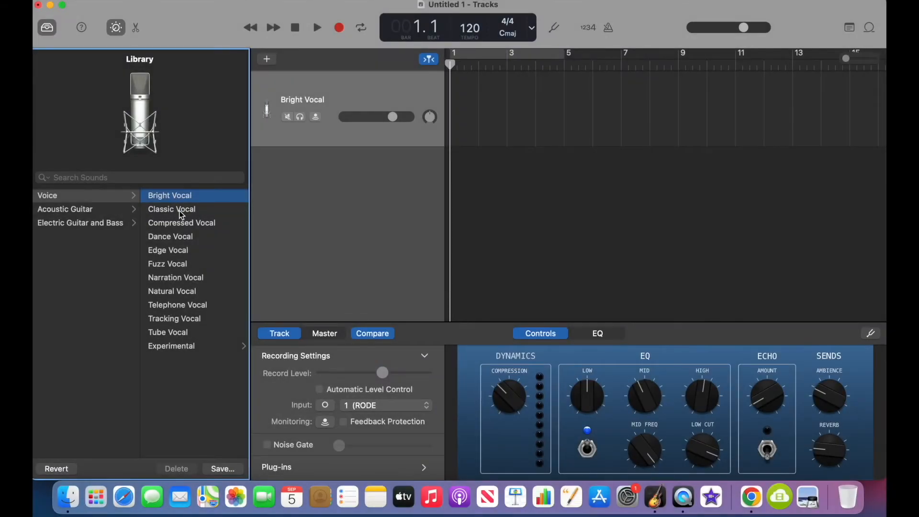
# Audition the Classic Vocal, Compressed Vocal and Dance Vocal sounds on the track.
pyautogui.click(181, 223)
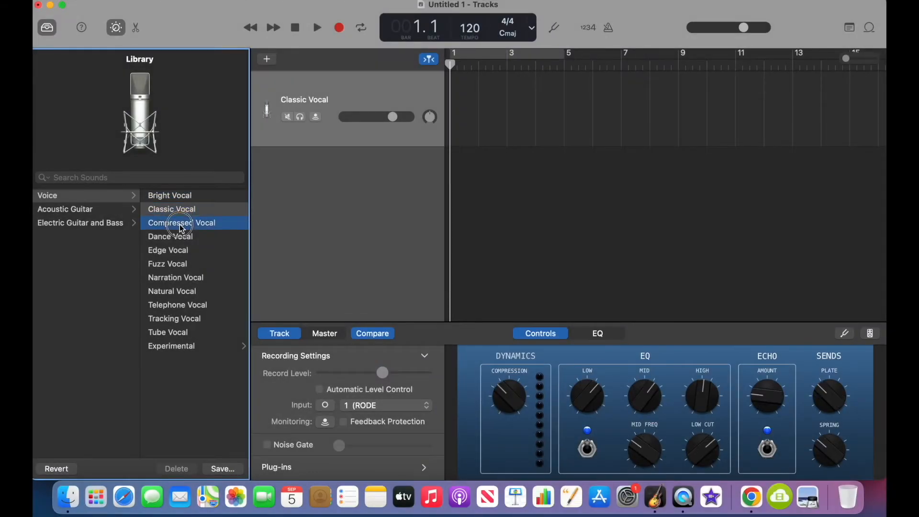
pyautogui.click(181, 223)
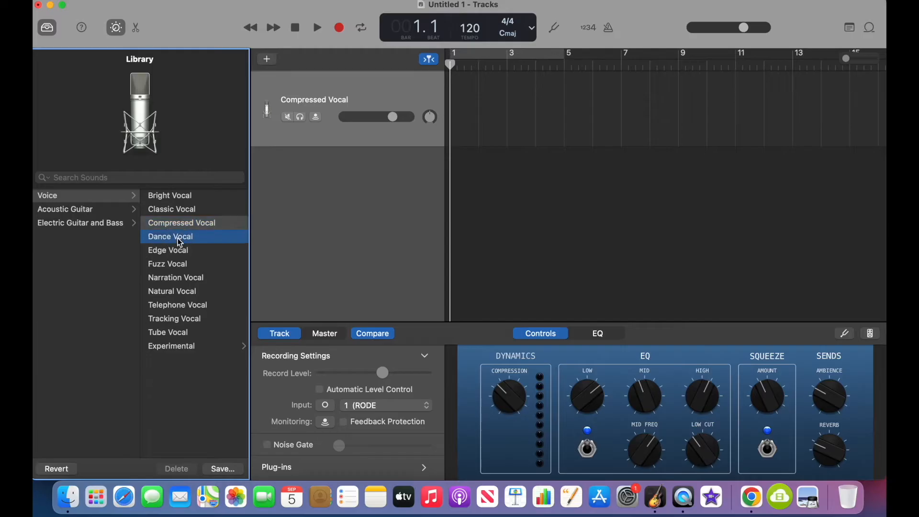
pyautogui.click(176, 277)
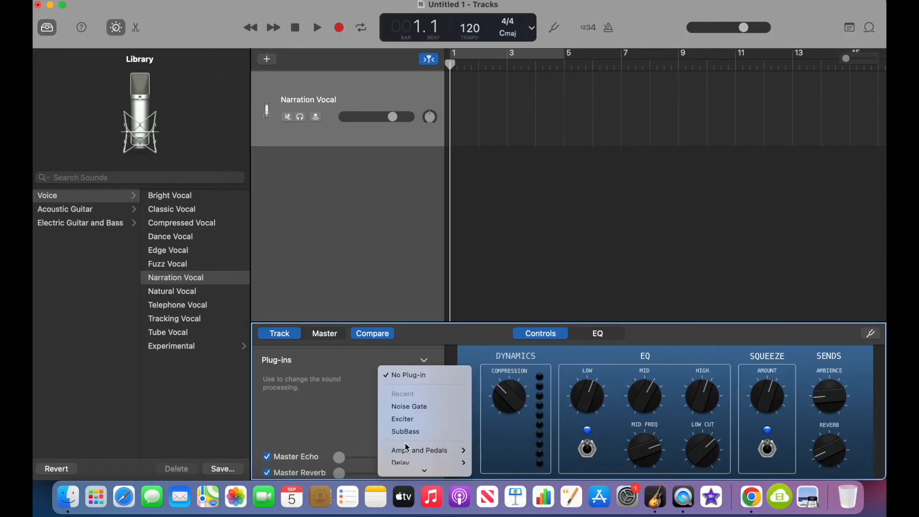
pyautogui.moveTo(407, 413)
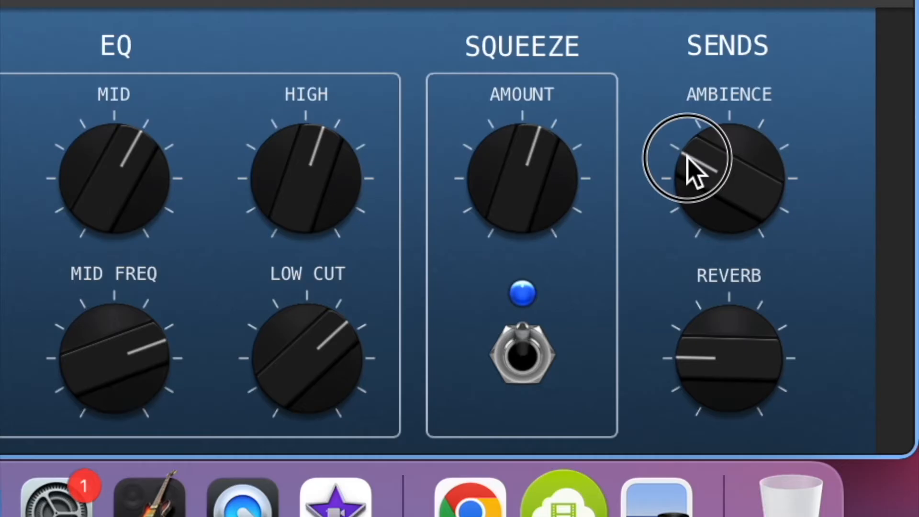
# Preview Narration Vocal by raising its ambience send and boosting the 200 Hz EQ band.
pyautogui.moveTo(692, 171); pyautogui.dragTo(695, 208)
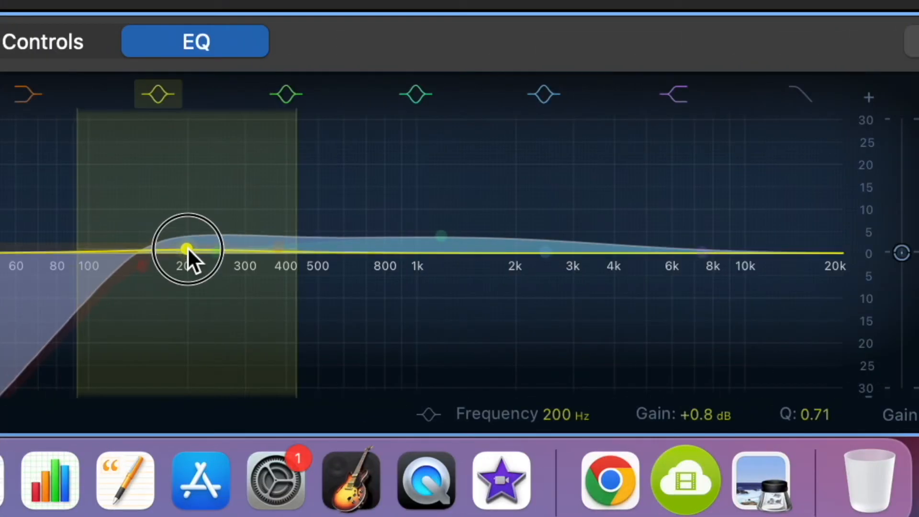
pyautogui.moveTo(187, 249); pyautogui.dragTo(187, 245)
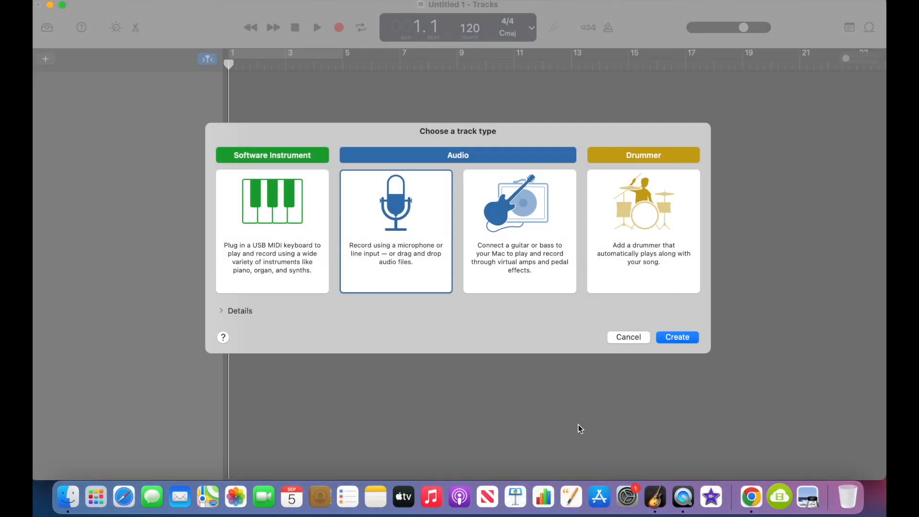
pyautogui.moveTo(510, 386)
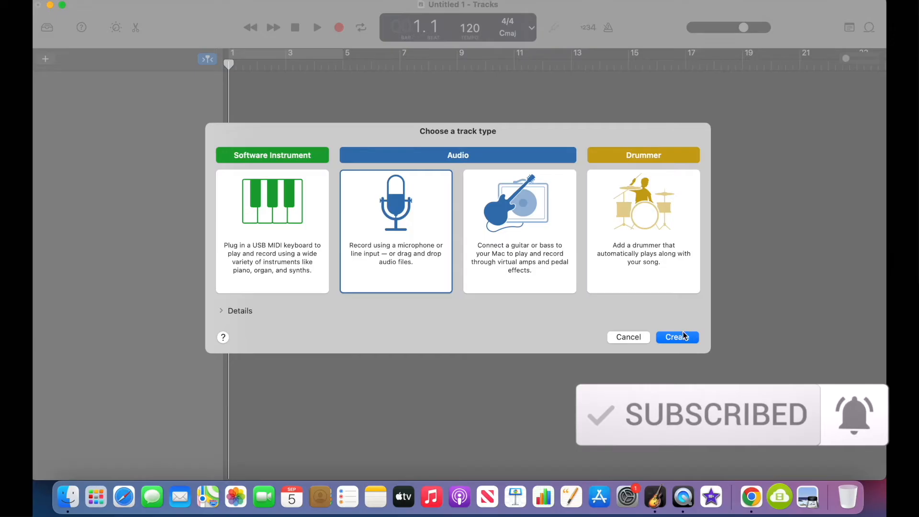
# Create a new microphone audio track, Audio 1.
pyautogui.click(677, 337)
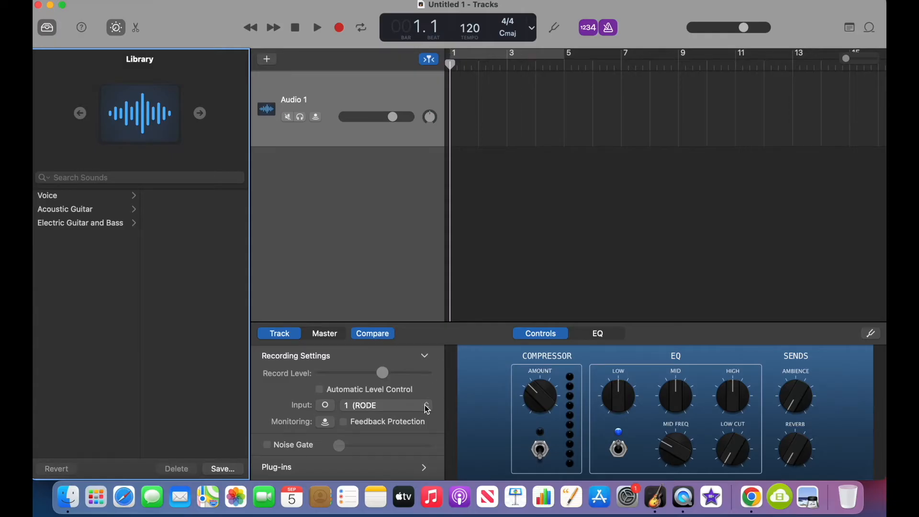
# Keep input 1 (RODE Podcaster v2) as the track's recording source.
pyautogui.click(387, 405)
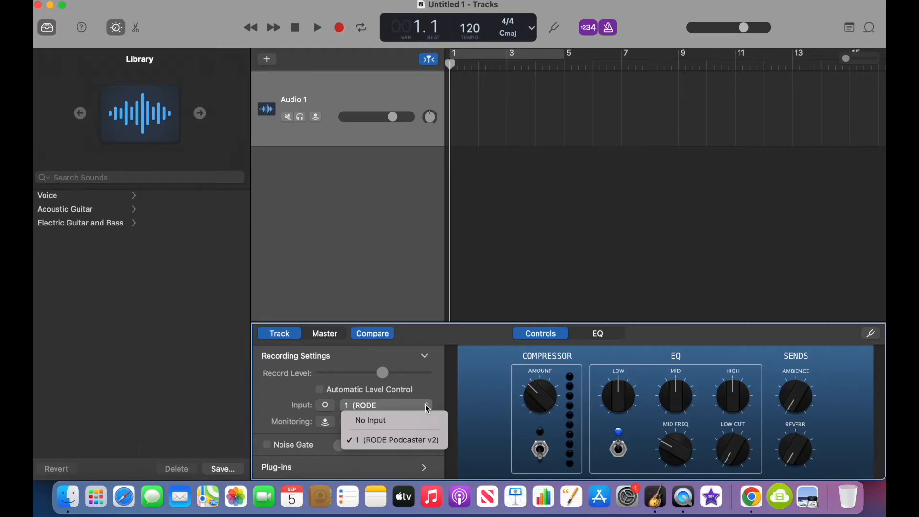
pyautogui.click(393, 440)
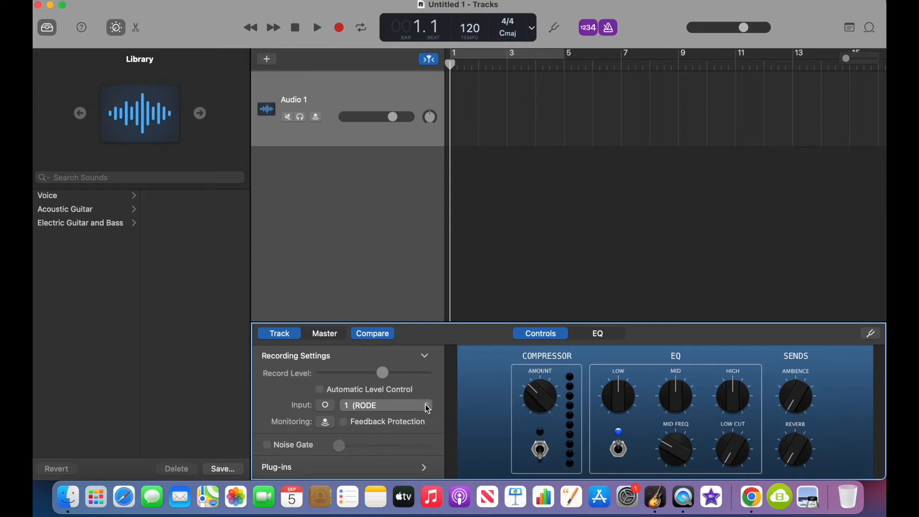
pyautogui.moveTo(538, 51)
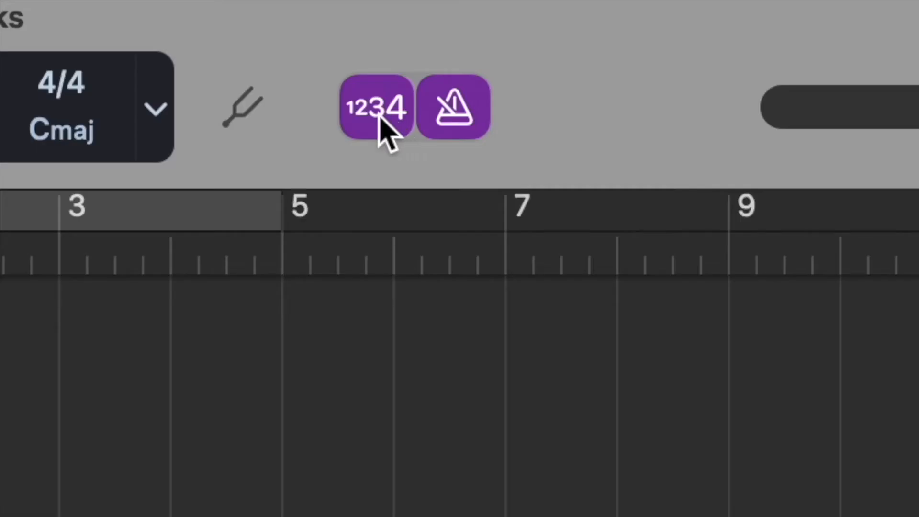
# Switch off both the count-in and the metronome.
pyautogui.click(376, 107)
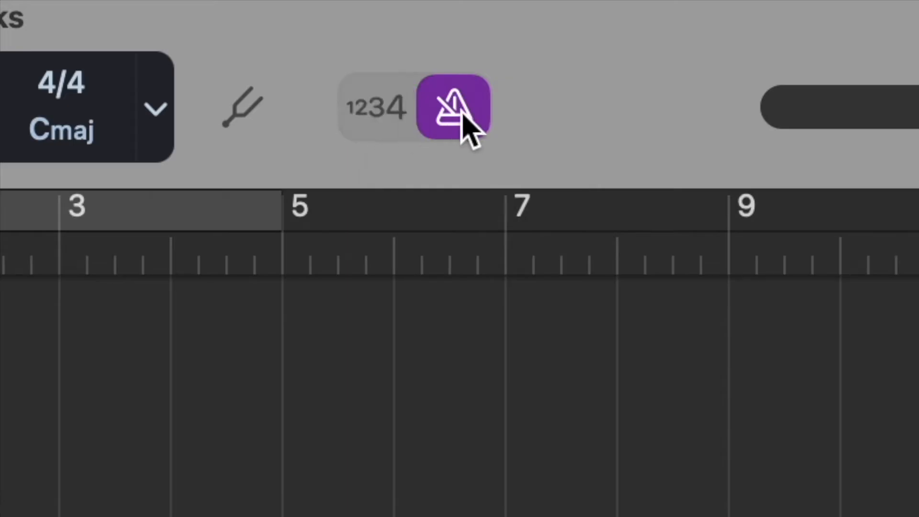
pyautogui.click(453, 107)
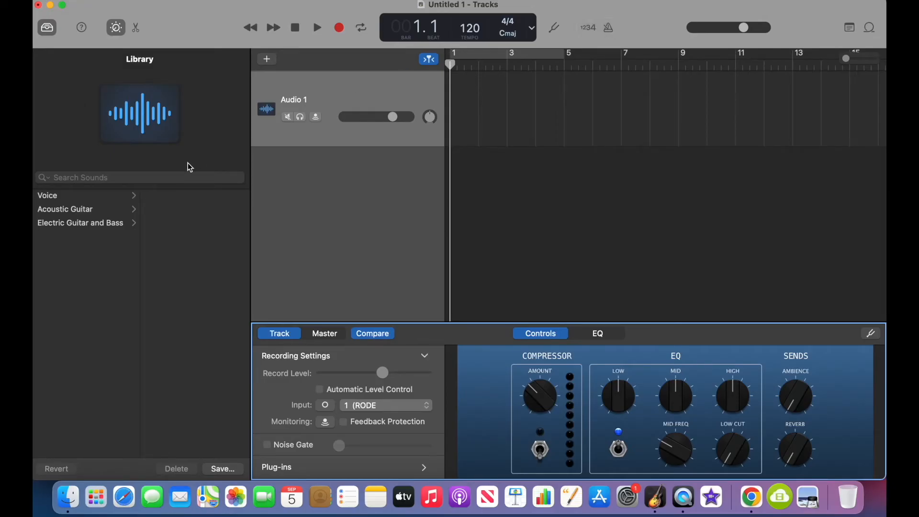
# Load the Voice category's Narration Vocal sound onto the audio track.
pyautogui.click(48, 195)
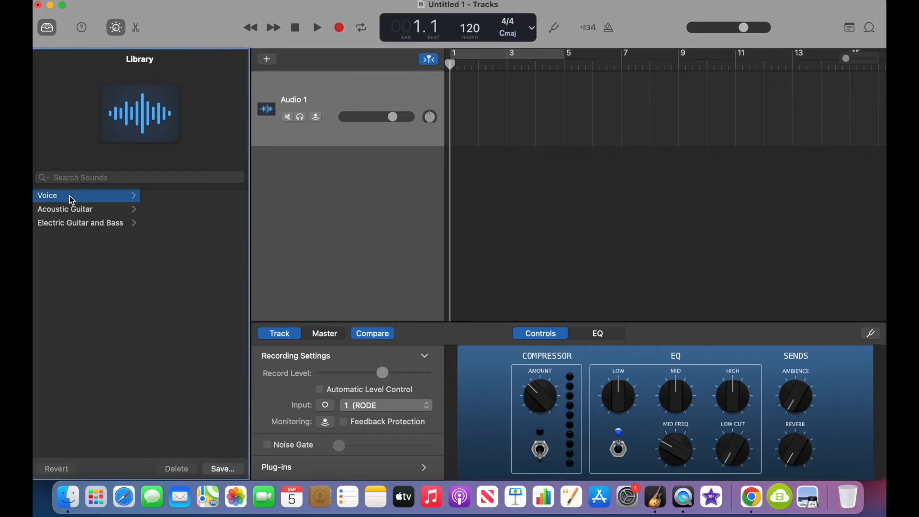
pyautogui.click(48, 195)
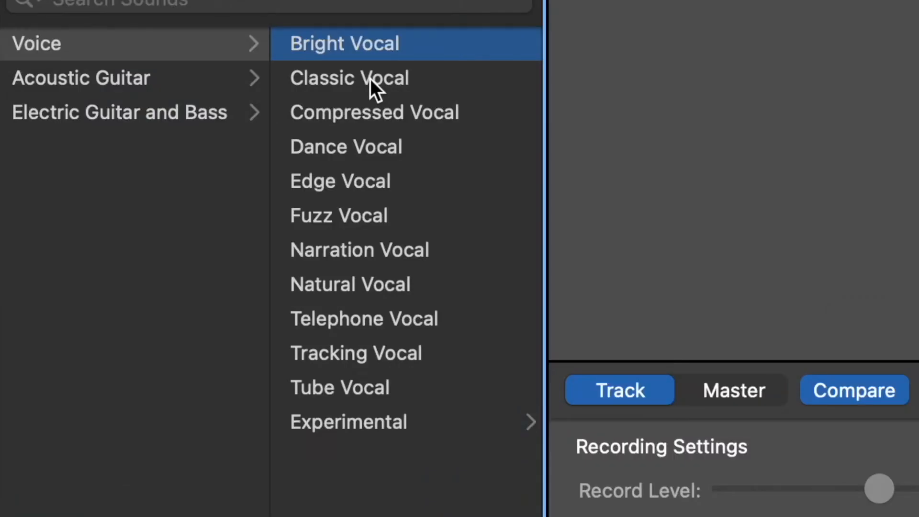
pyautogui.click(350, 78)
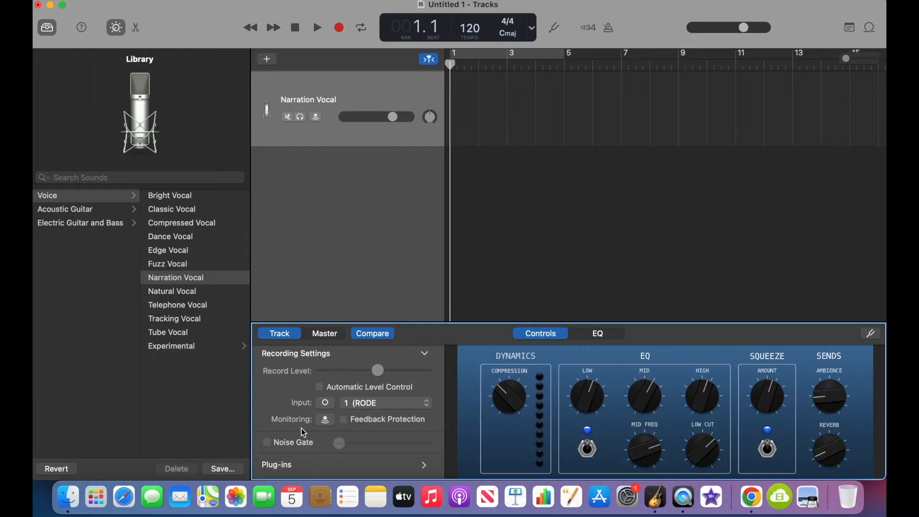
# Enable the noise gate and set its threshold to about -39 dB.
pyautogui.click(267, 443)
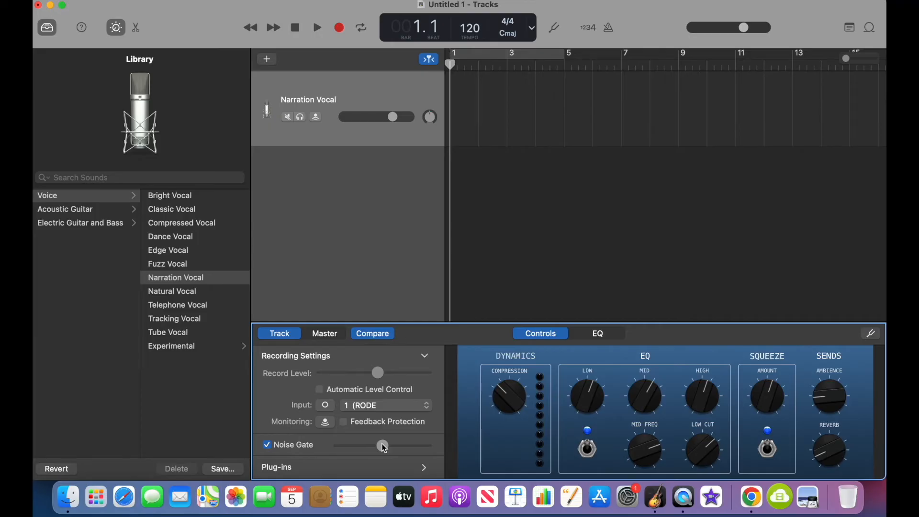
pyautogui.moveTo(383, 446); pyautogui.dragTo(383, 445)
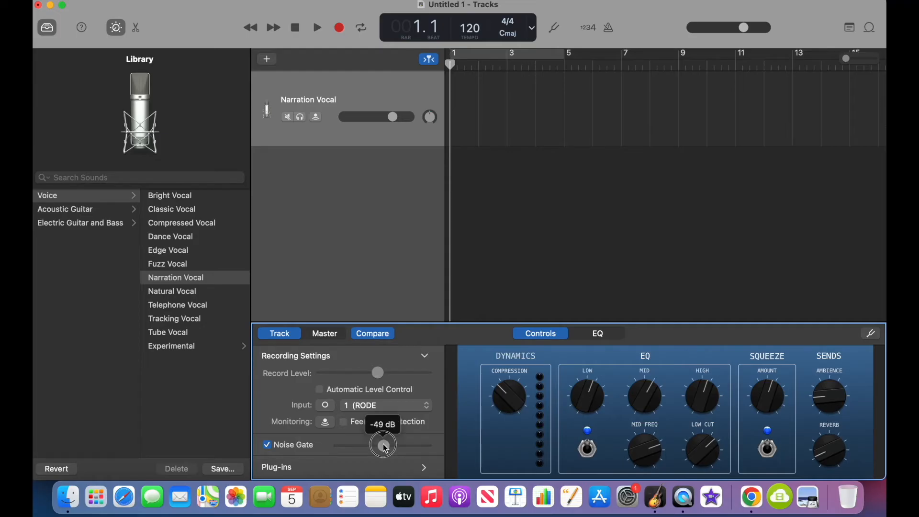
pyautogui.moveTo(381, 445); pyautogui.dragTo(392, 444)
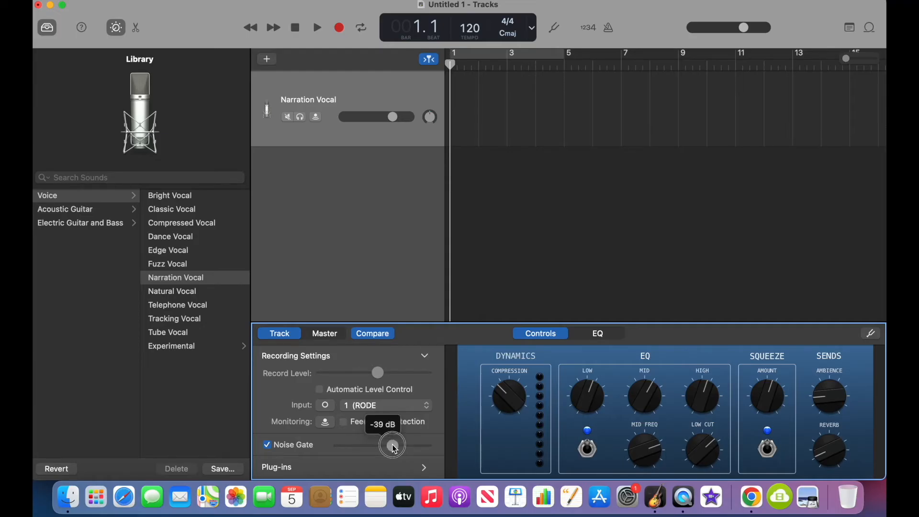
pyautogui.moveTo(392, 445); pyautogui.dragTo(393, 445)
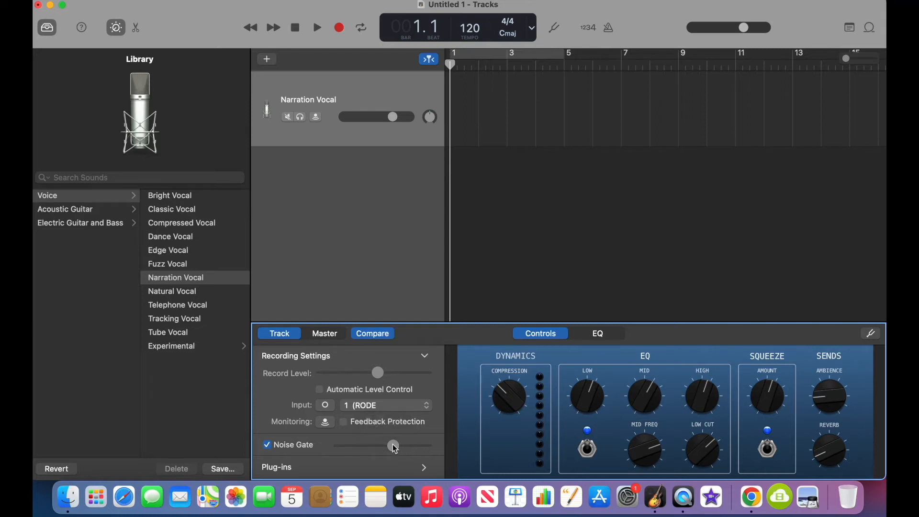
pyautogui.moveTo(377, 445); pyautogui.dragTo(393, 446)
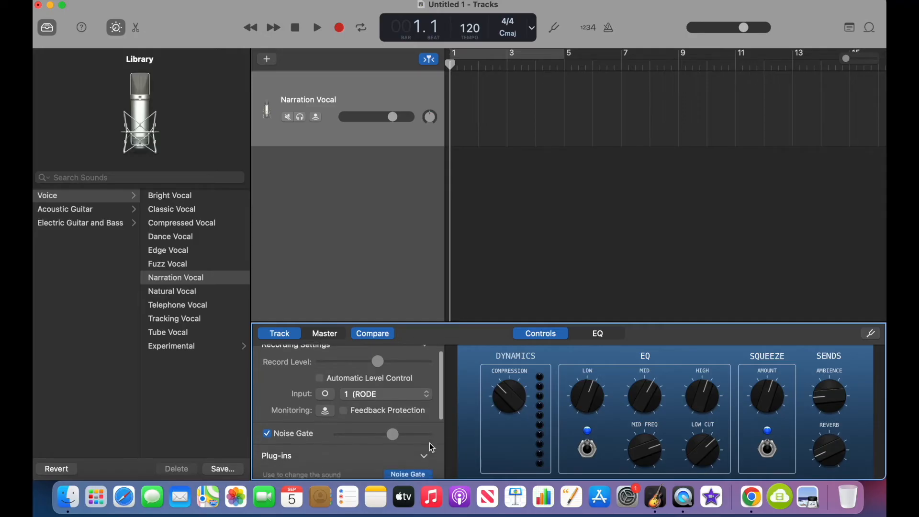
# Show the track's plug-in chain in the Smart Controls.
pyautogui.click(408, 445)
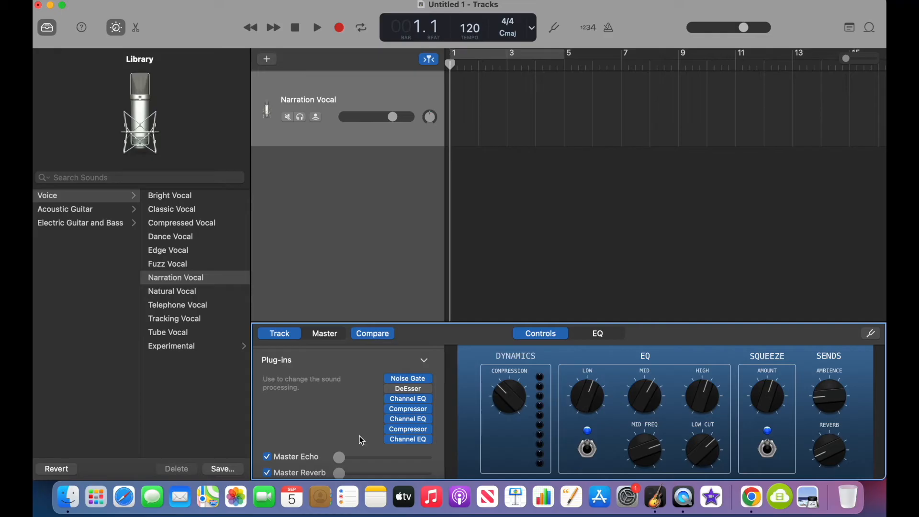
pyautogui.moveTo(393, 448)
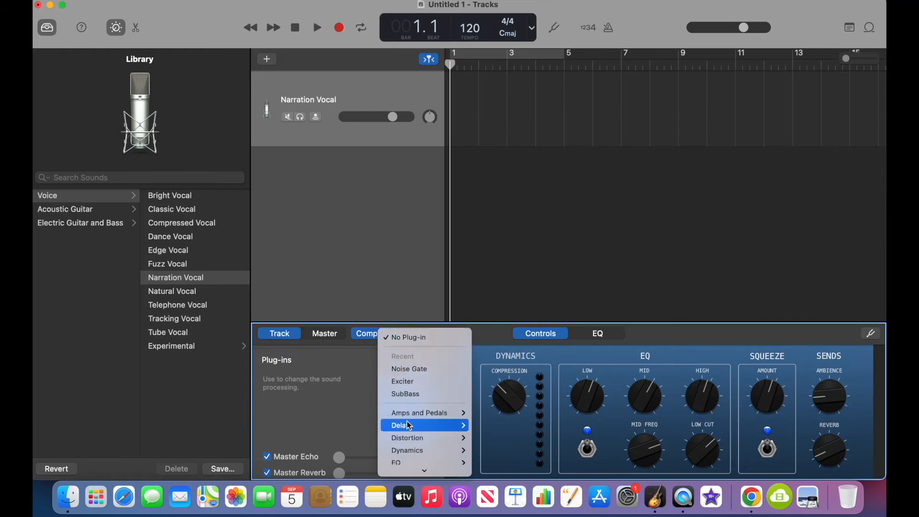
pyautogui.moveTo(407, 376)
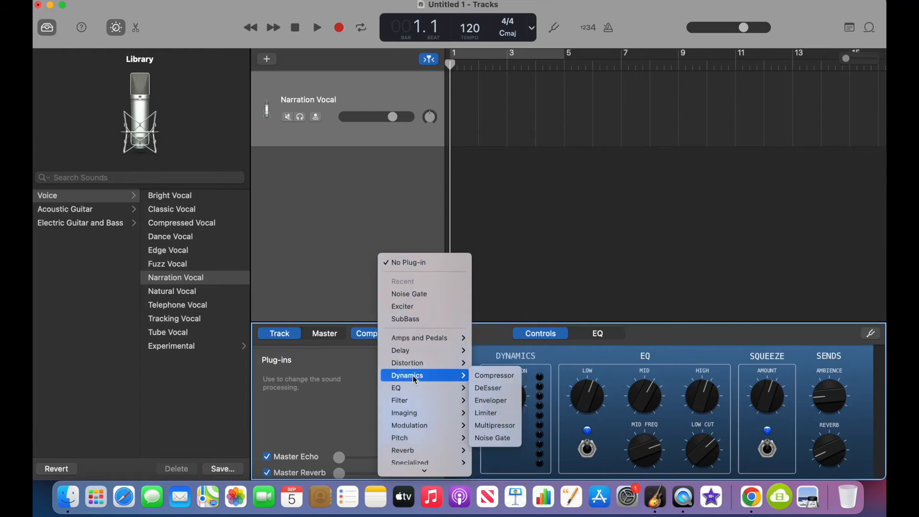
pyautogui.moveTo(400, 437)
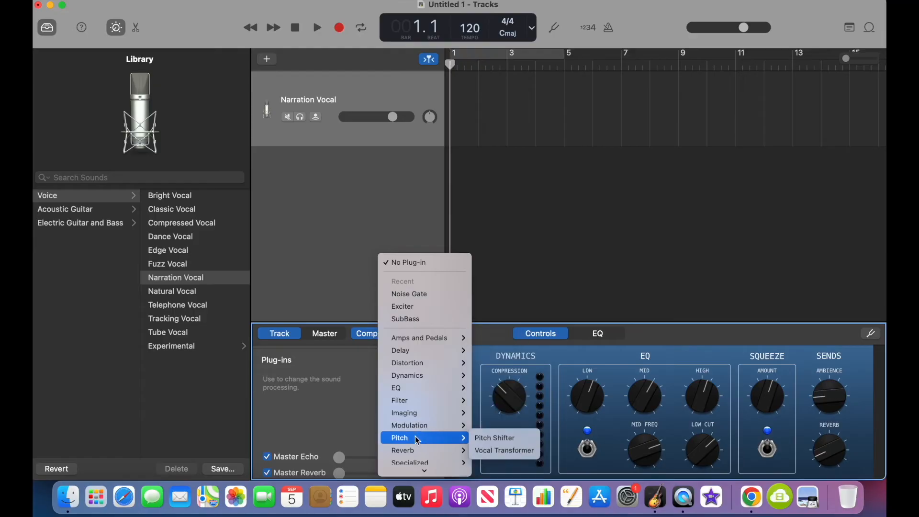
pyautogui.moveTo(409, 455)
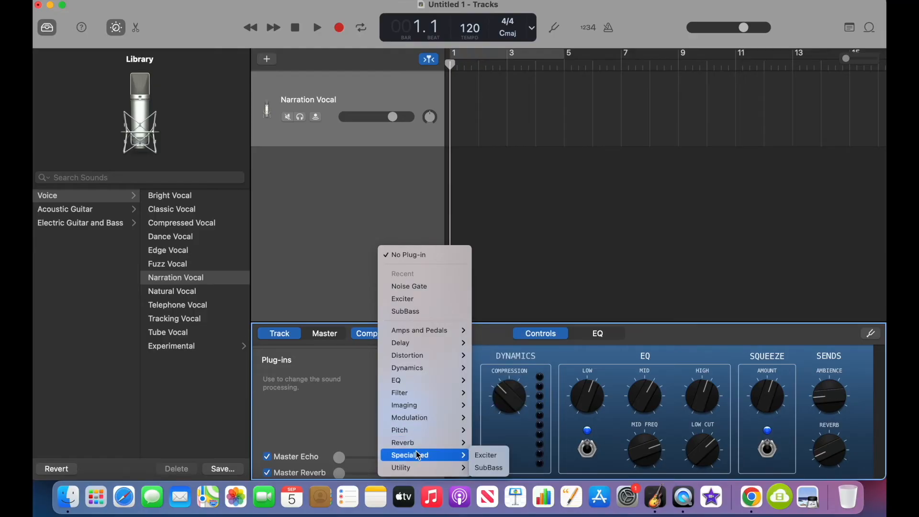
# Add an Exciter plug-in set to the Sizzle preset and close its window.
pyautogui.click(486, 458)
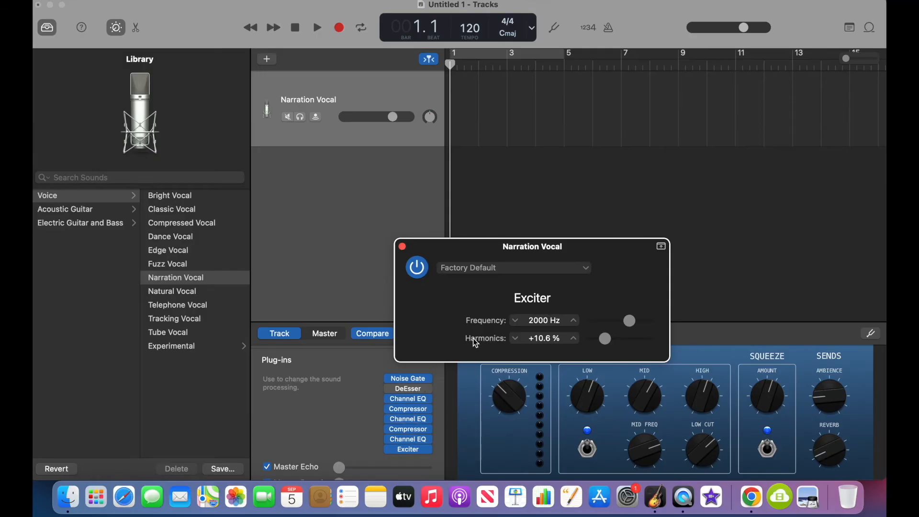
pyautogui.moveTo(485, 343)
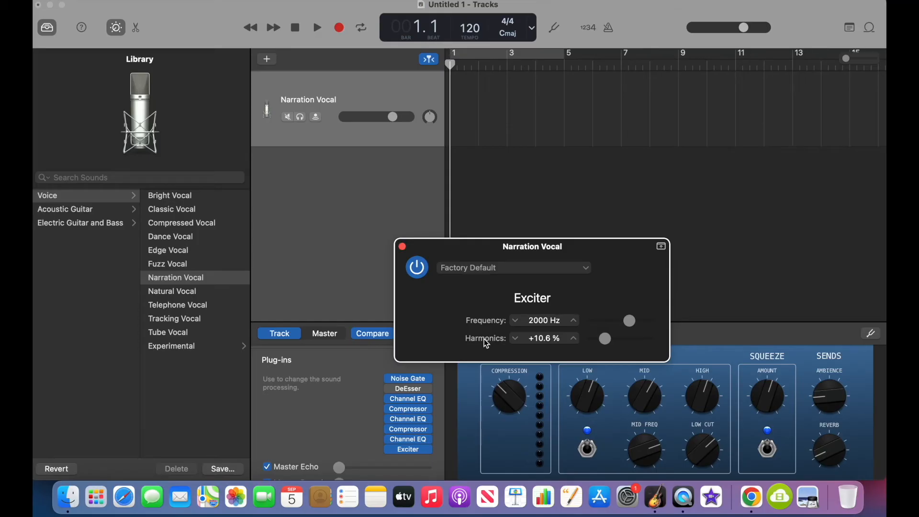
pyautogui.moveTo(534, 276)
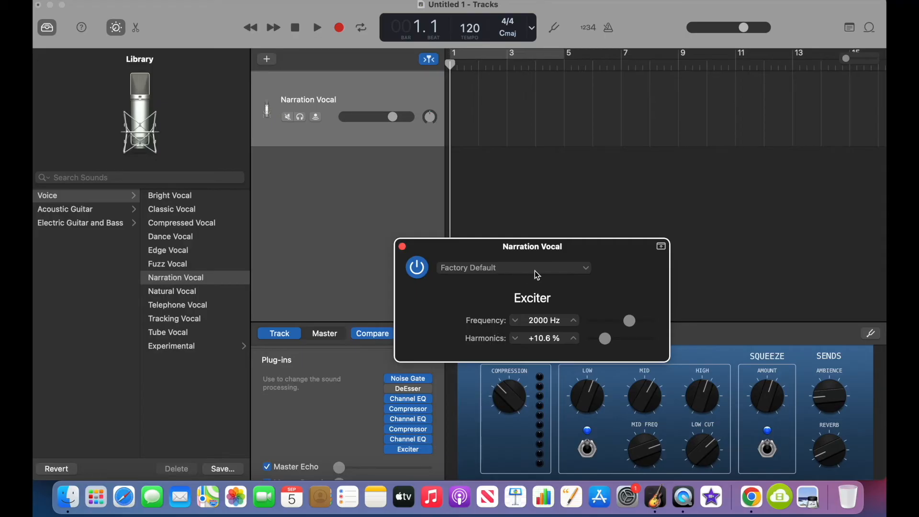
pyautogui.click(513, 268)
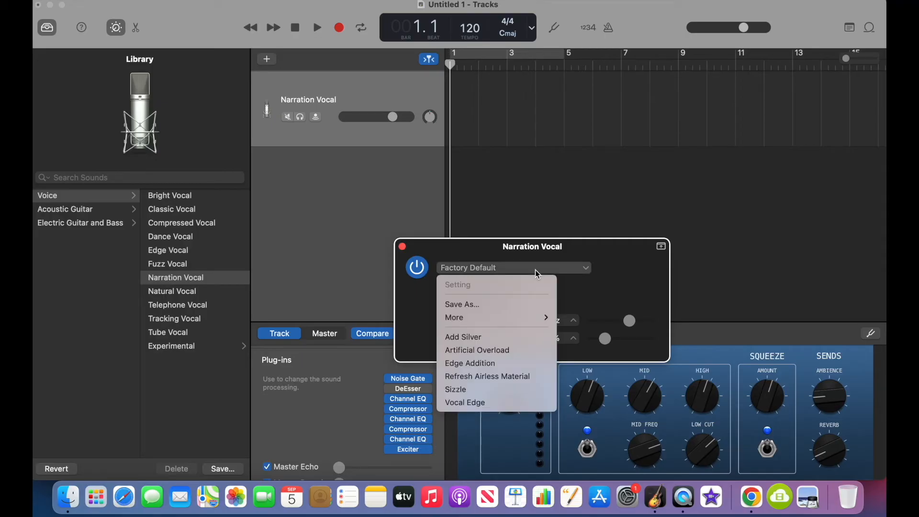
pyautogui.moveTo(492, 389)
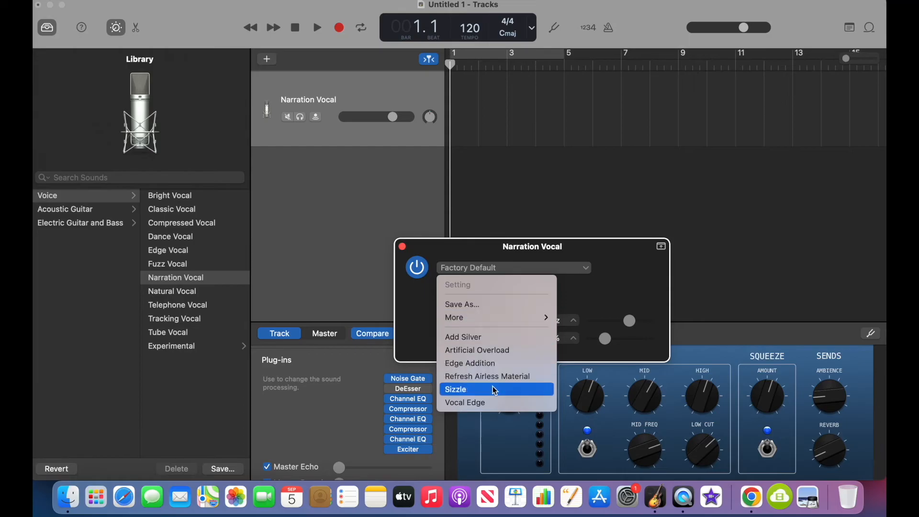
pyautogui.click(465, 402)
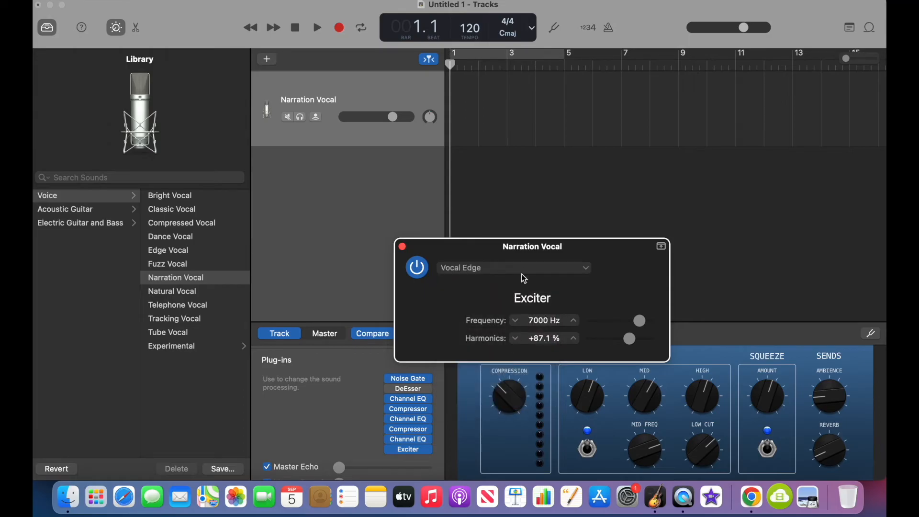
pyautogui.click(513, 267)
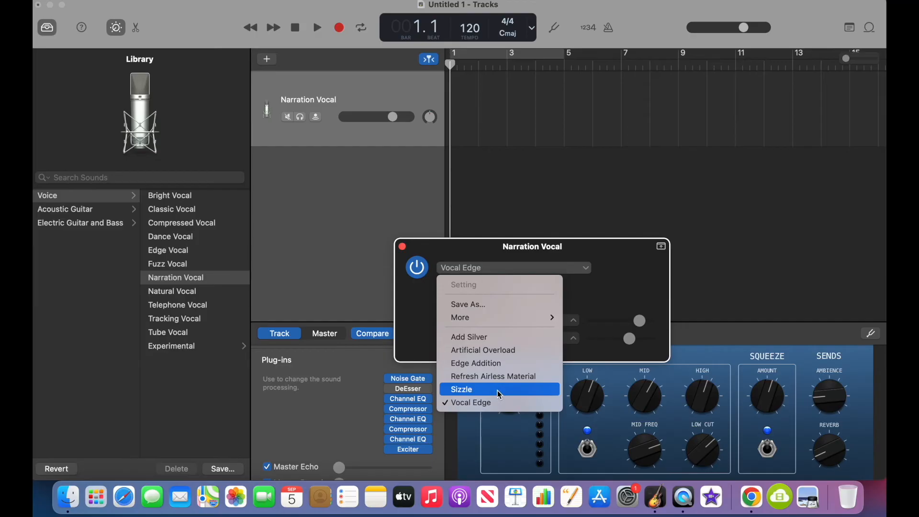
pyautogui.click(462, 388)
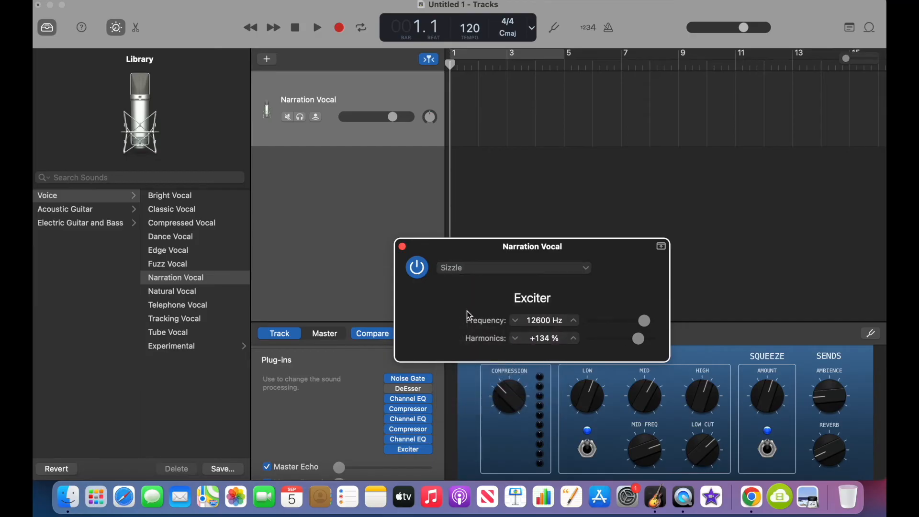
pyautogui.moveTo(442, 315)
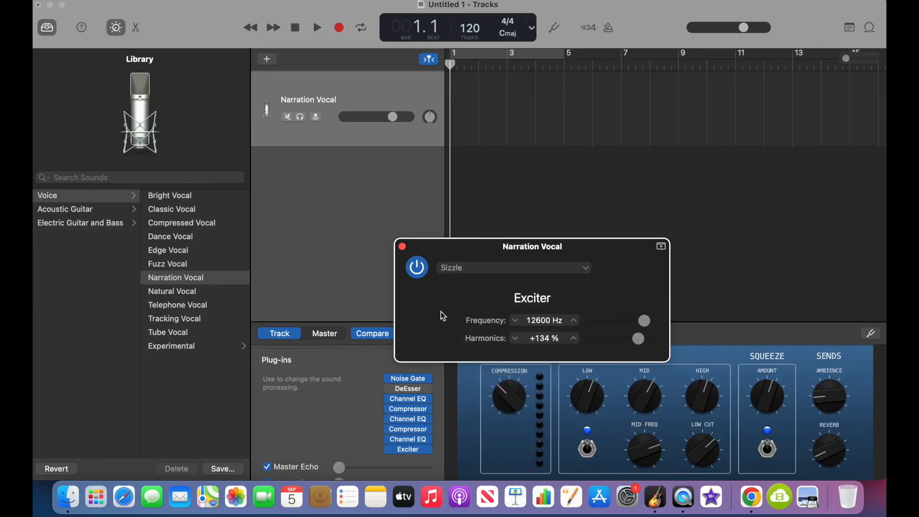
pyautogui.moveTo(426, 297)
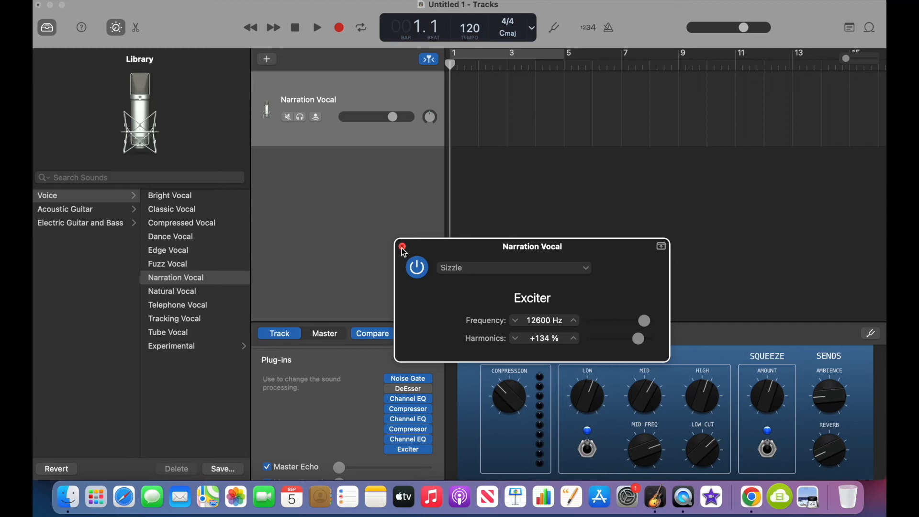
pyautogui.click(402, 246)
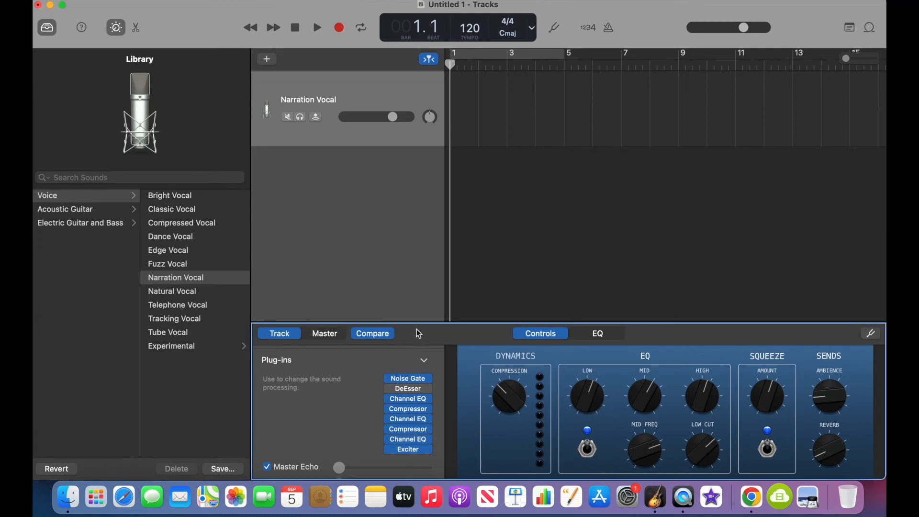
pyautogui.moveTo(475, 398)
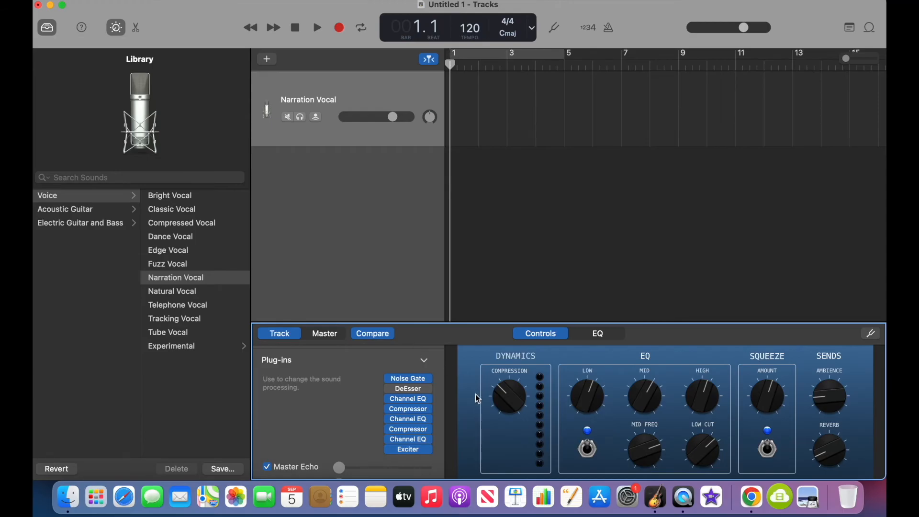
pyautogui.moveTo(581, 425)
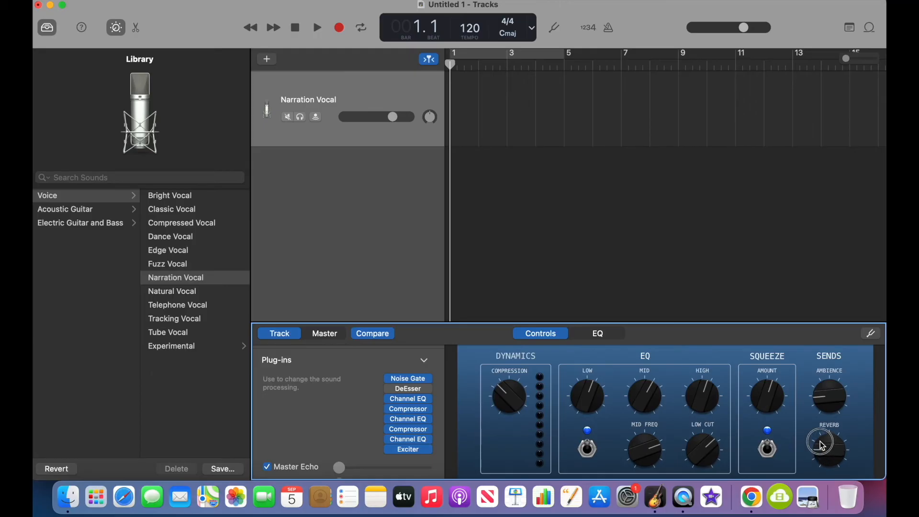
pyautogui.moveTo(826, 396)
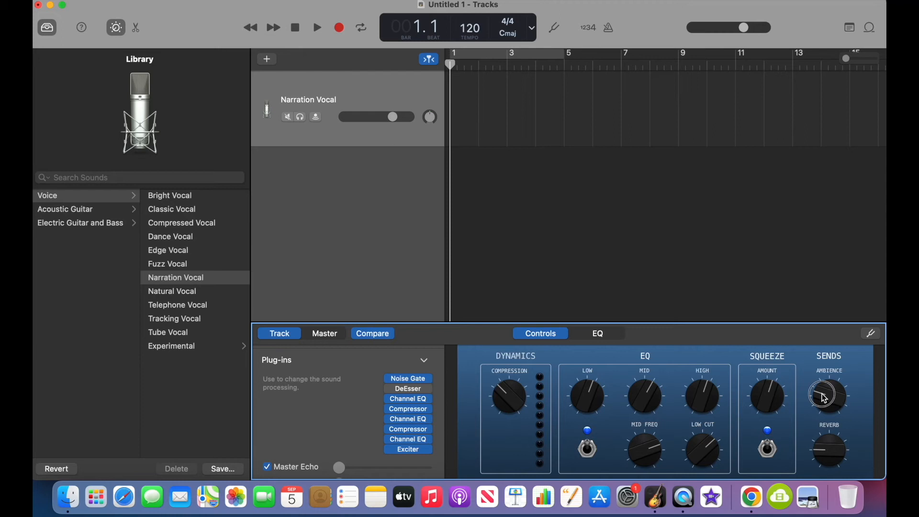
pyautogui.moveTo(845, 365)
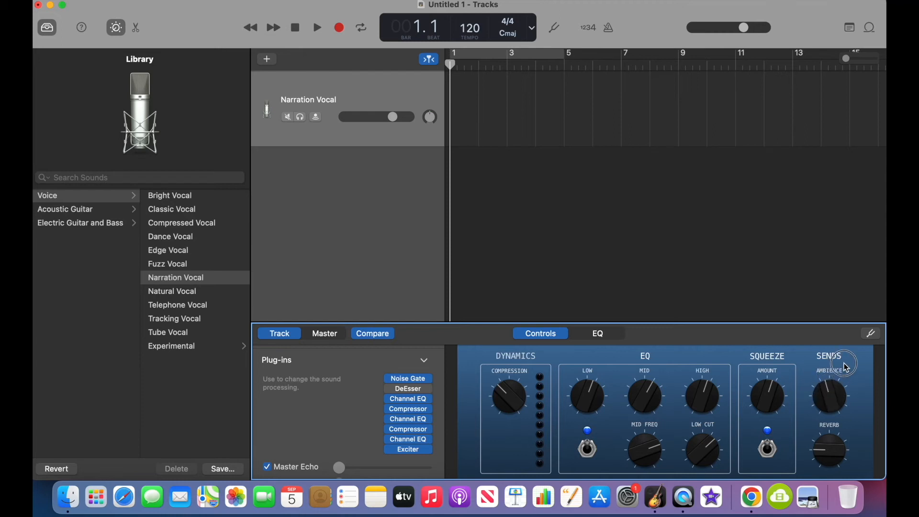
pyautogui.moveTo(820, 390)
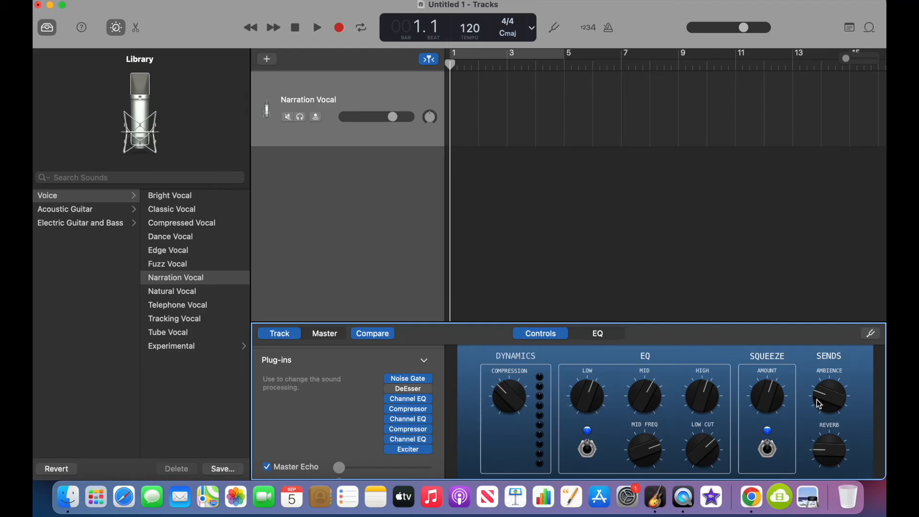
# Adjust the Ambience and Reverb send levels on the Narration Vocal track.
pyautogui.click(598, 333)
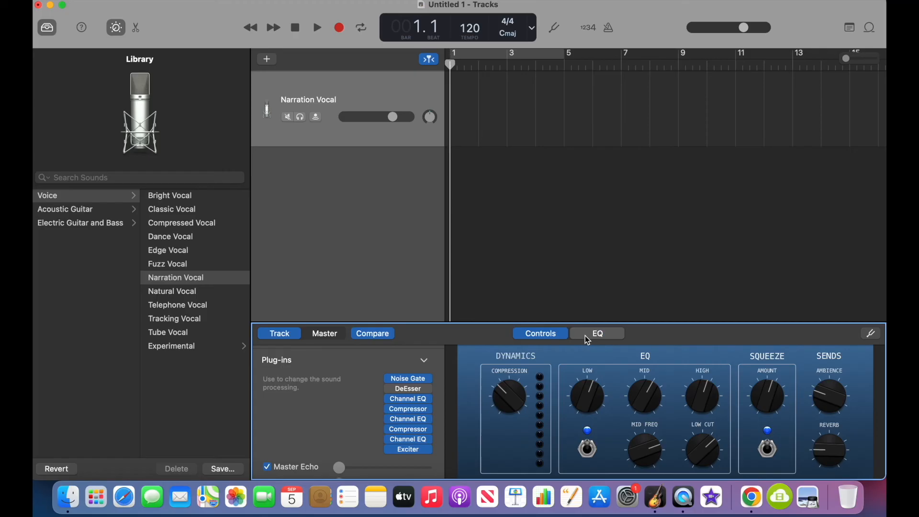
# In the track EQ, lift the 200 Hz band to about +1 dB.
pyautogui.click(596, 334)
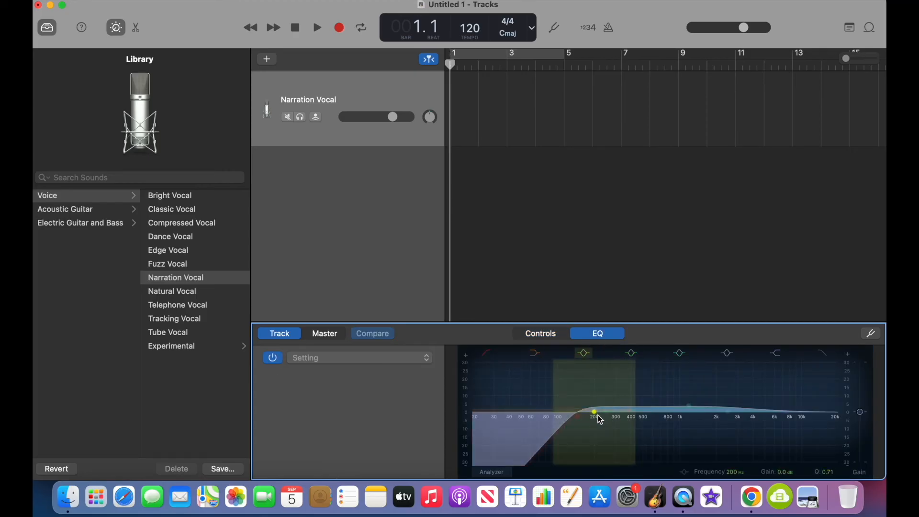
pyautogui.moveTo(594, 413); pyautogui.dragTo(631, 411)
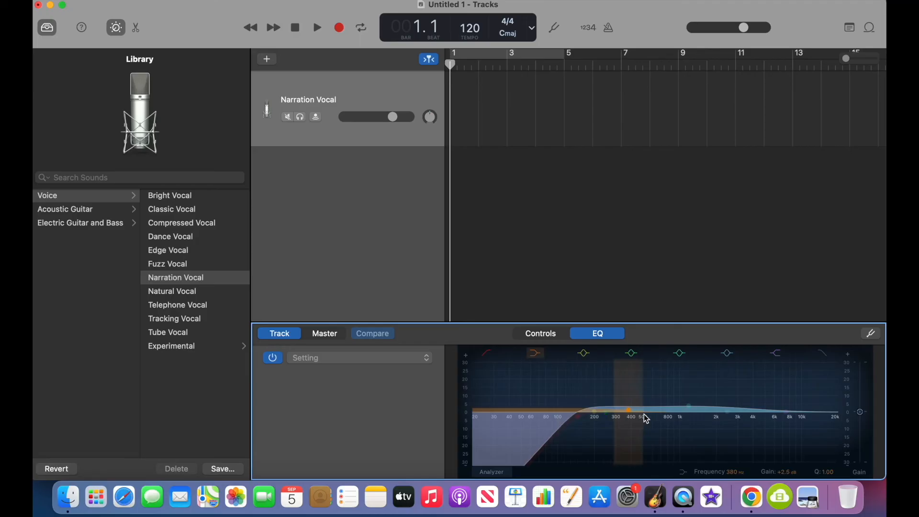
pyautogui.moveTo(631, 411); pyautogui.dragTo(605, 411)
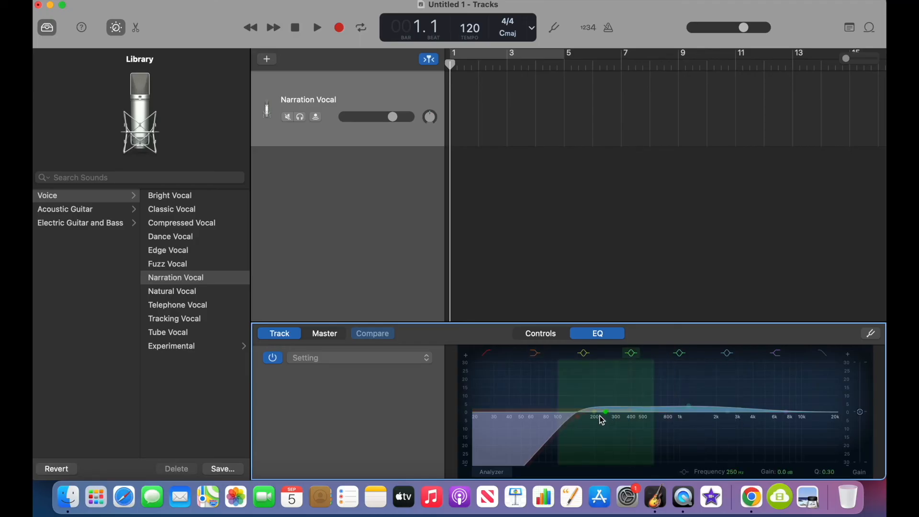
pyautogui.moveTo(604, 411); pyautogui.dragTo(594, 414)
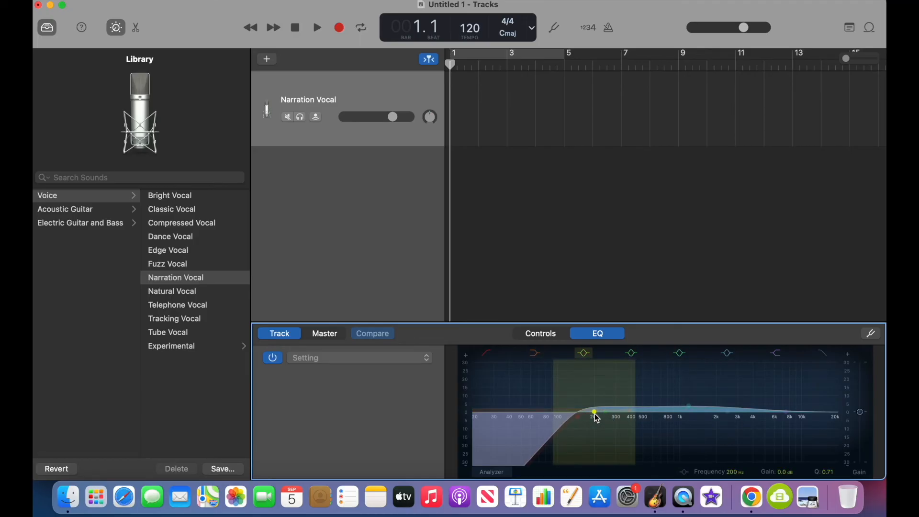
pyautogui.moveTo(594, 414); pyautogui.dragTo(594, 411)
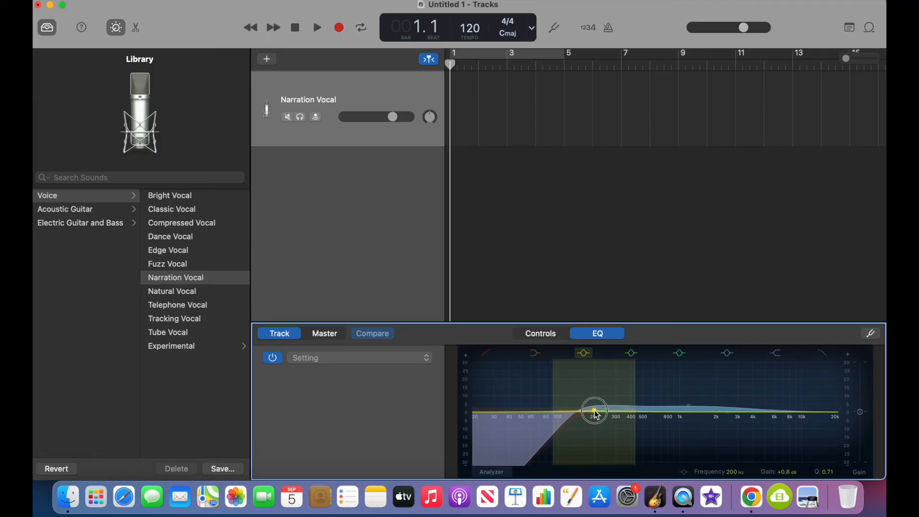
pyautogui.moveTo(594, 411); pyautogui.dragTo(594, 409)
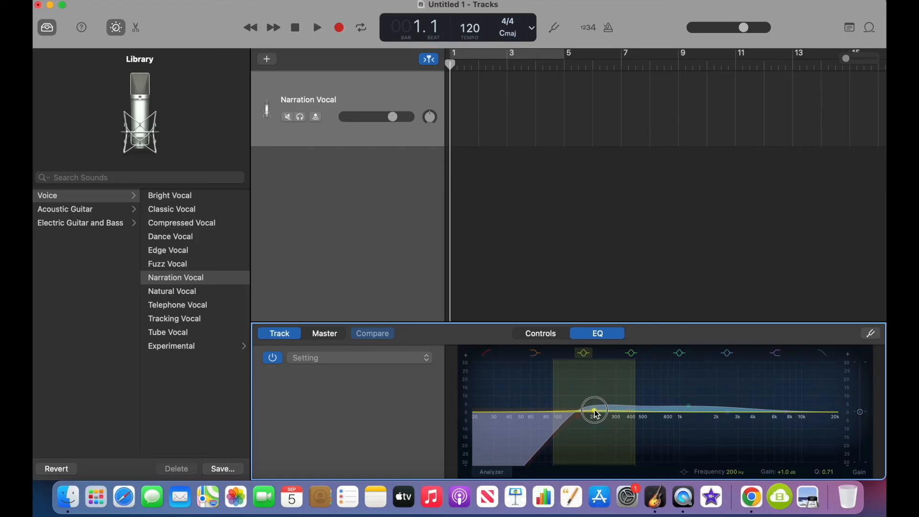
# Boost the 1200 Hz band to +4.7 dB and return to the main controls.
pyautogui.moveTo(594, 411); pyautogui.dragTo(689, 406)
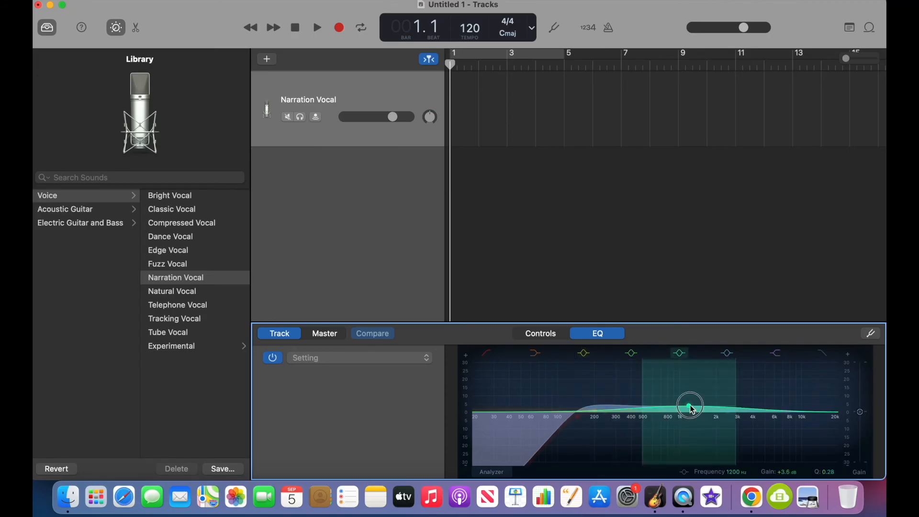
pyautogui.moveTo(691, 406); pyautogui.dragTo(690, 403)
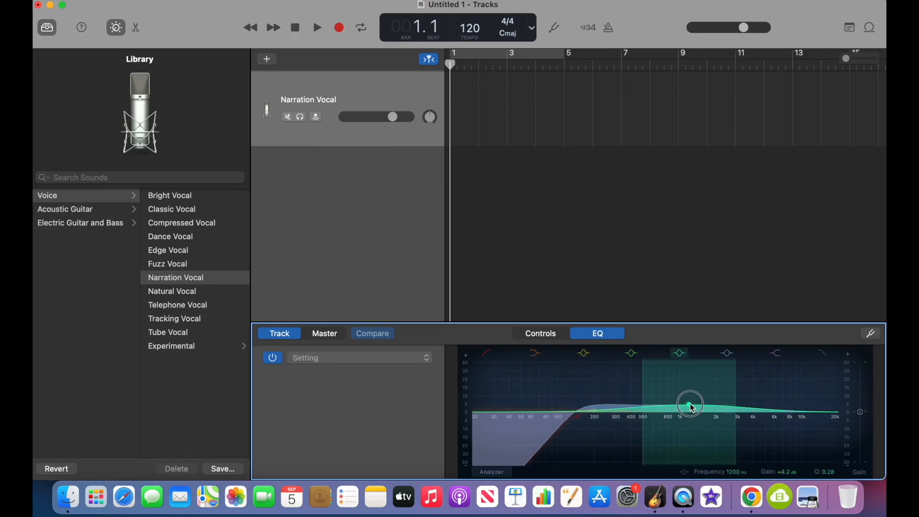
pyautogui.moveTo(691, 406); pyautogui.dragTo(691, 401)
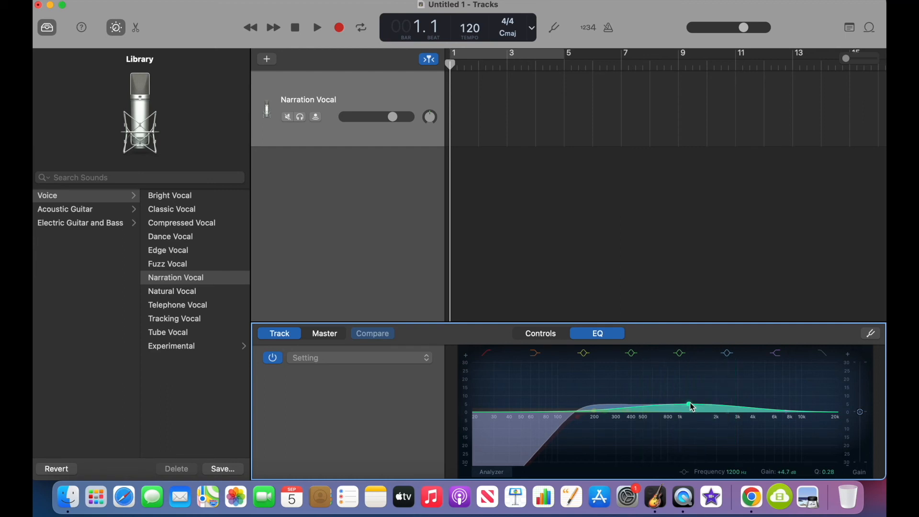
pyautogui.click(689, 406)
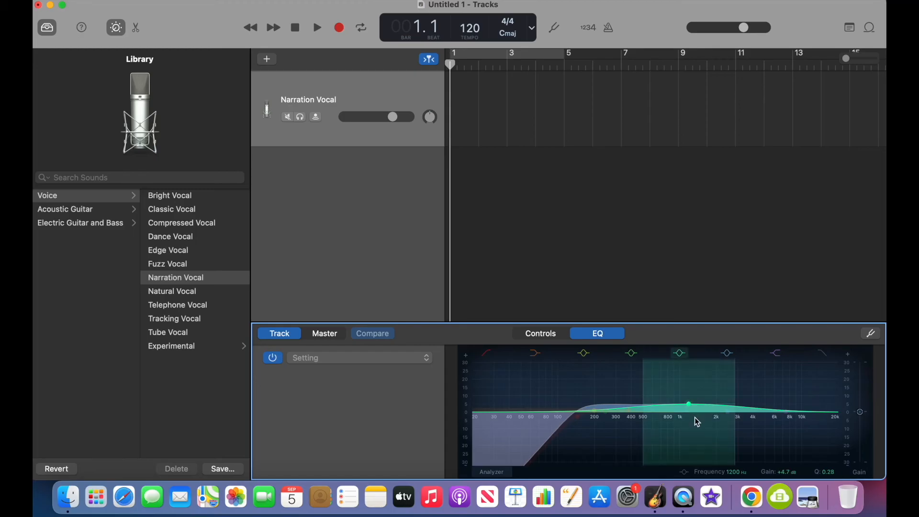
pyautogui.moveTo(649, 433)
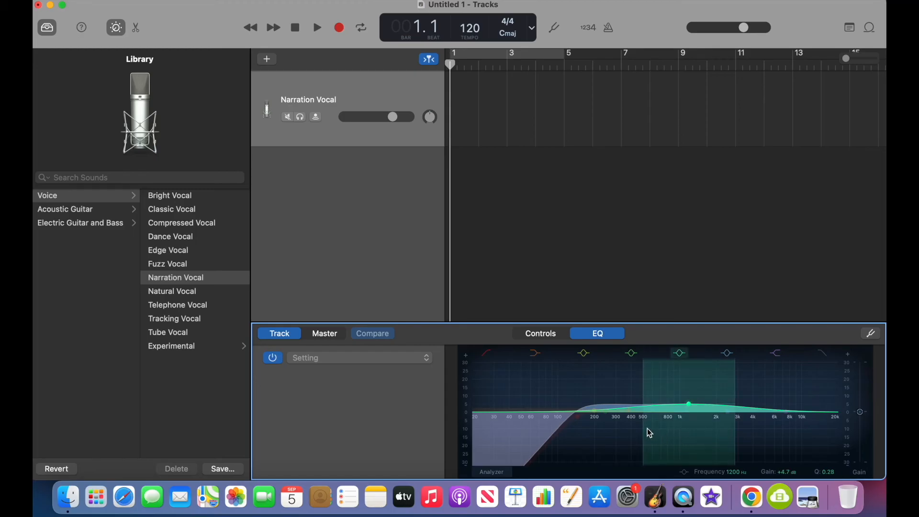
pyautogui.click(539, 333)
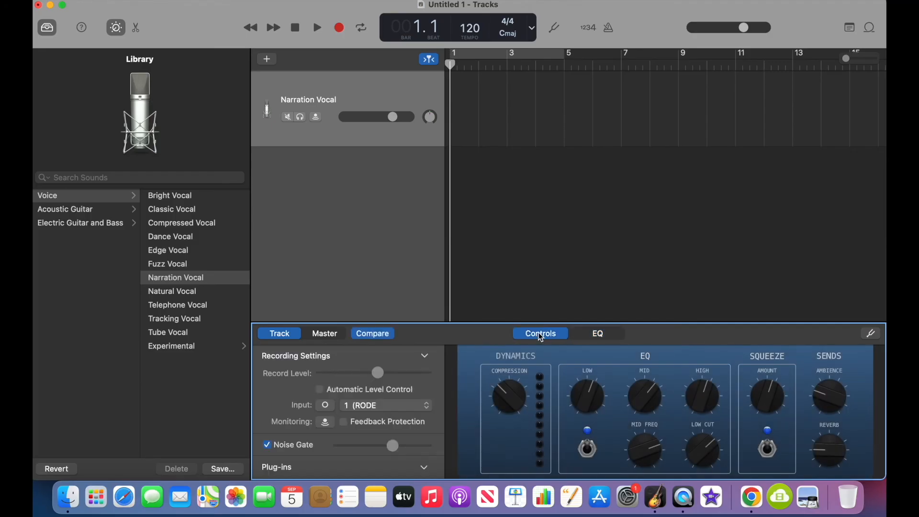
# Save the current sound as a user patch named 'Voice Over 1'.
pyautogui.click(222, 468)
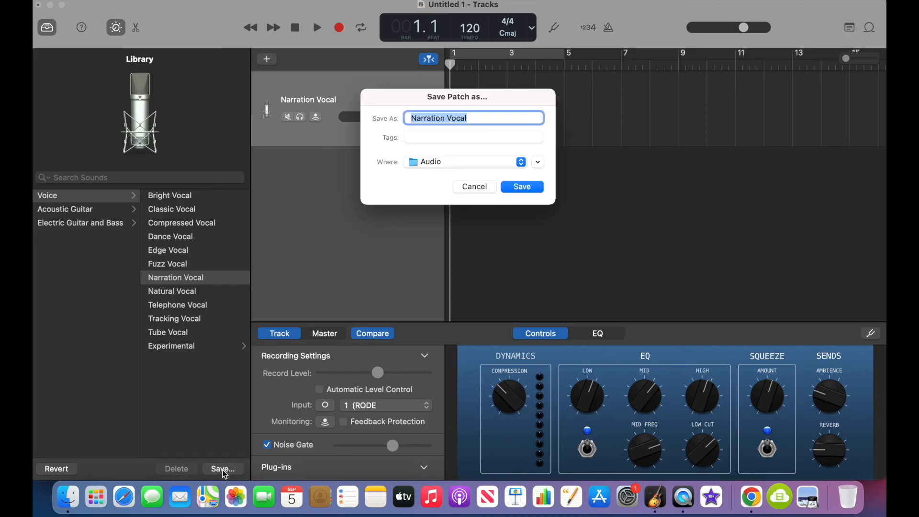
pyautogui.write('Voice Over 1')
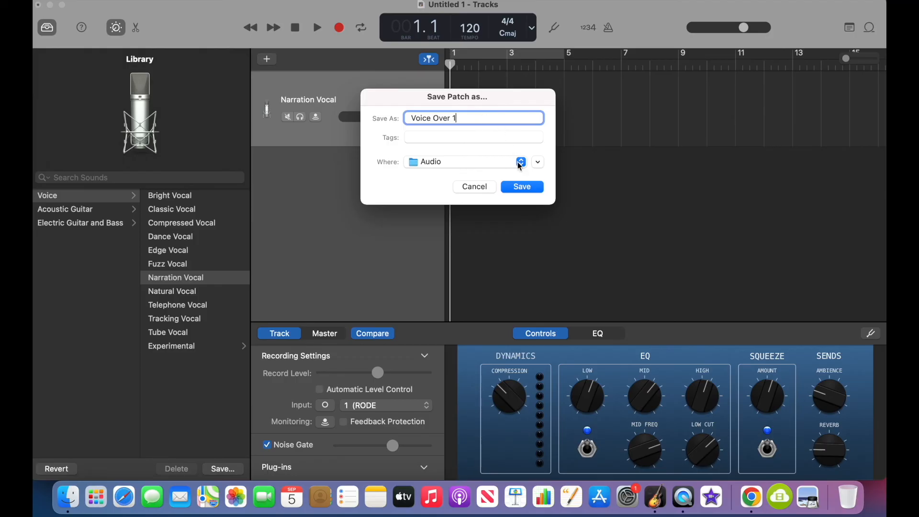
pyautogui.click(521, 187)
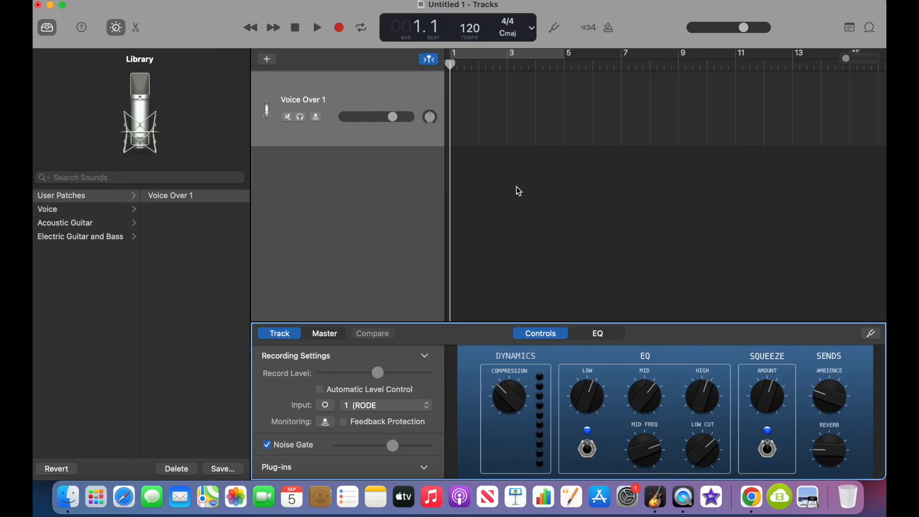
pyautogui.click(170, 195)
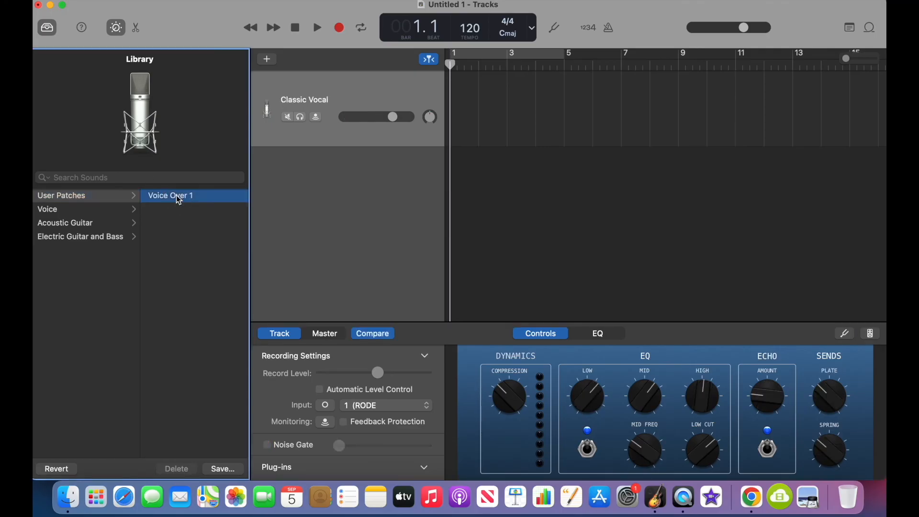
pyautogui.click(171, 196)
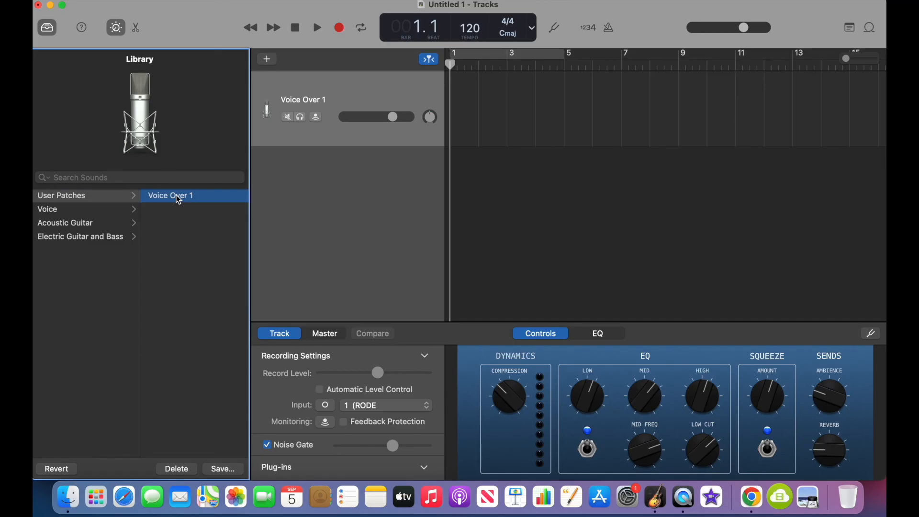
pyautogui.moveTo(202, 239)
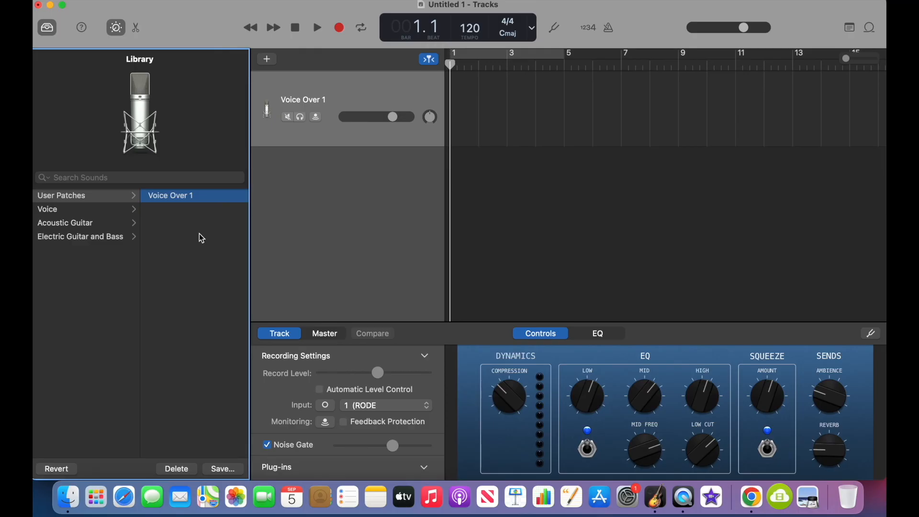
pyautogui.moveTo(367, 5)
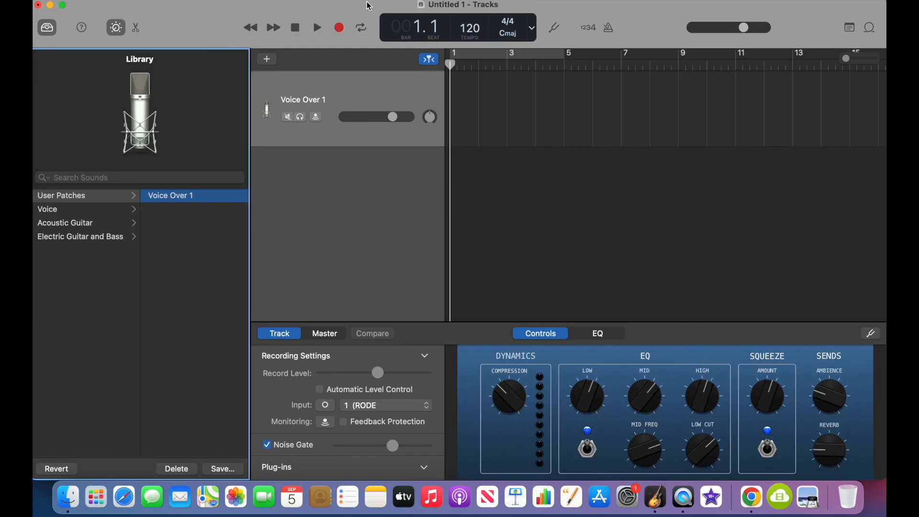
pyautogui.moveTo(201, 239)
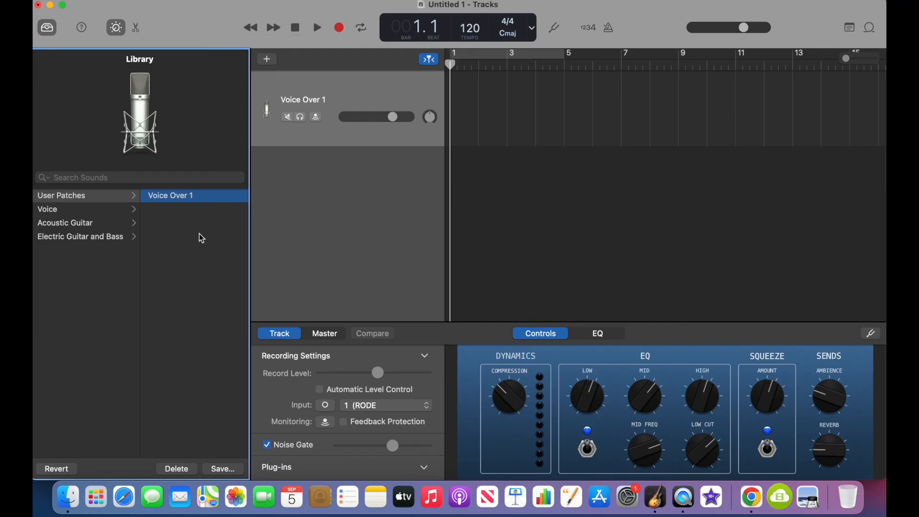